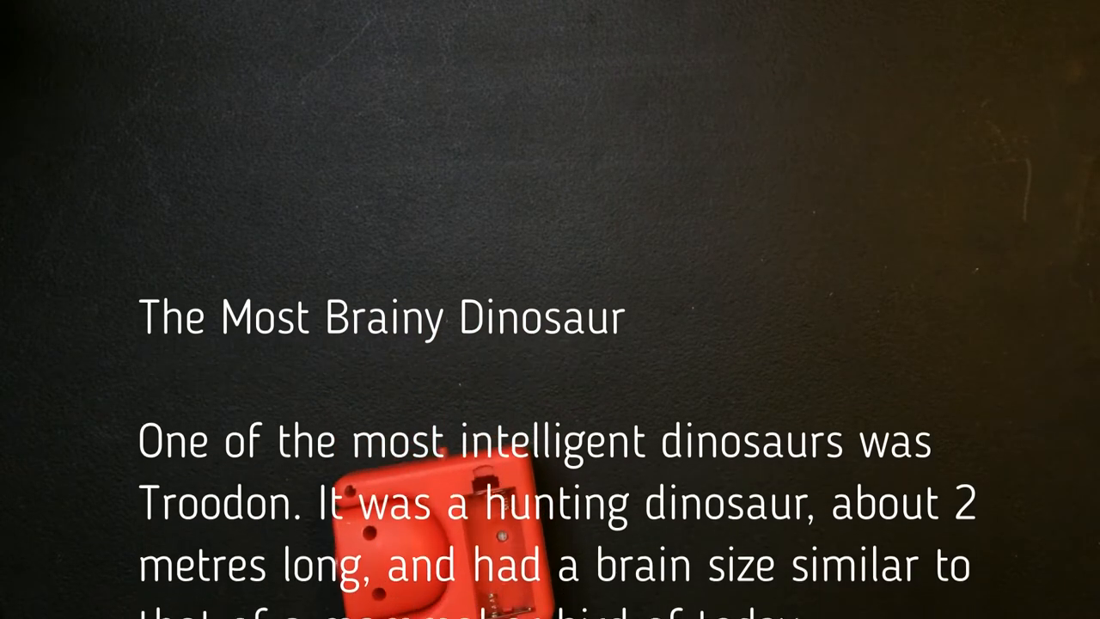
pyautogui.scroll(3)
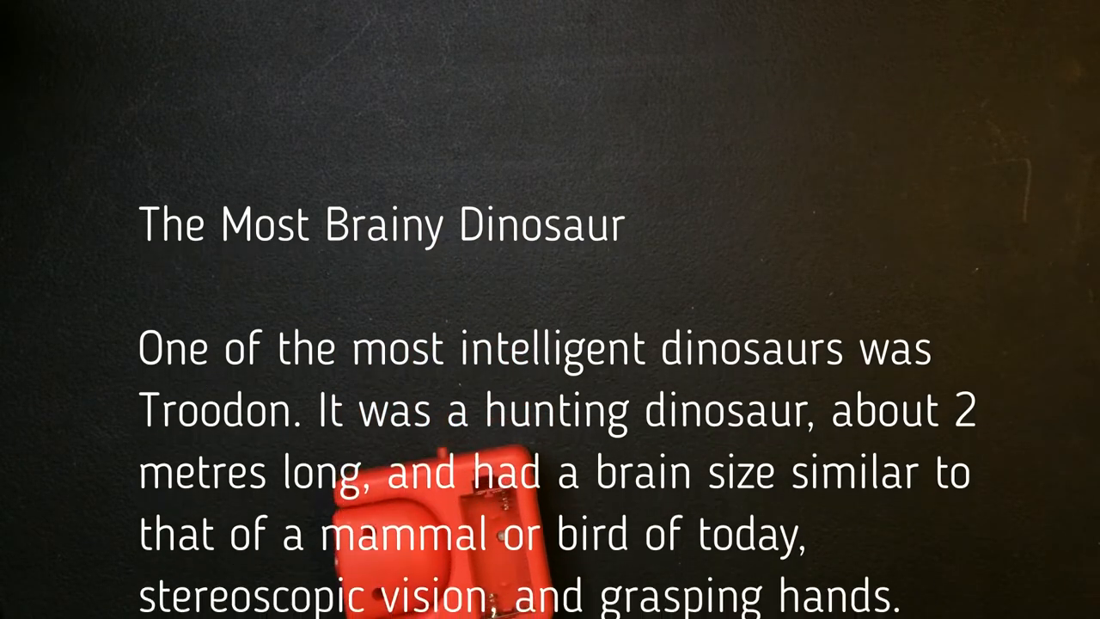
pyautogui.scroll(3)
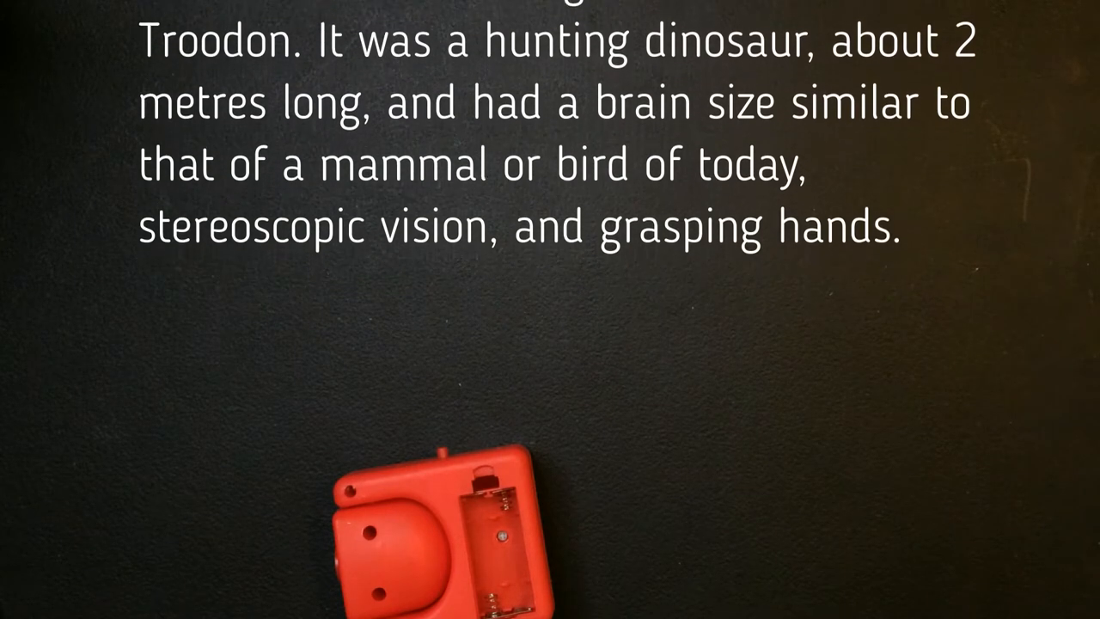
pyautogui.scroll(3)
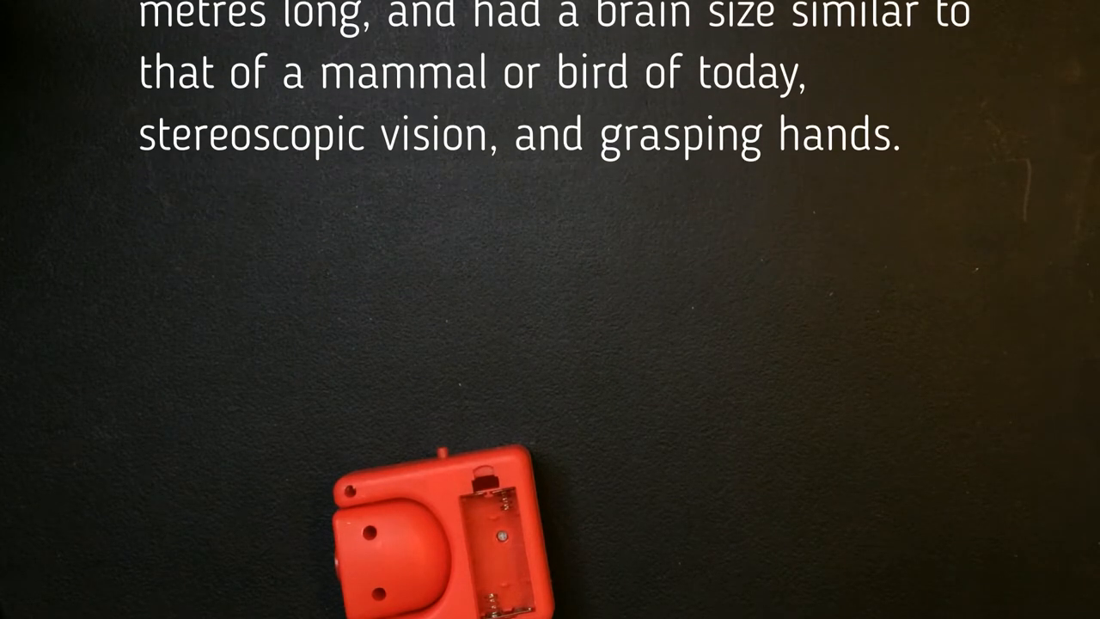
pyautogui.scroll(3)
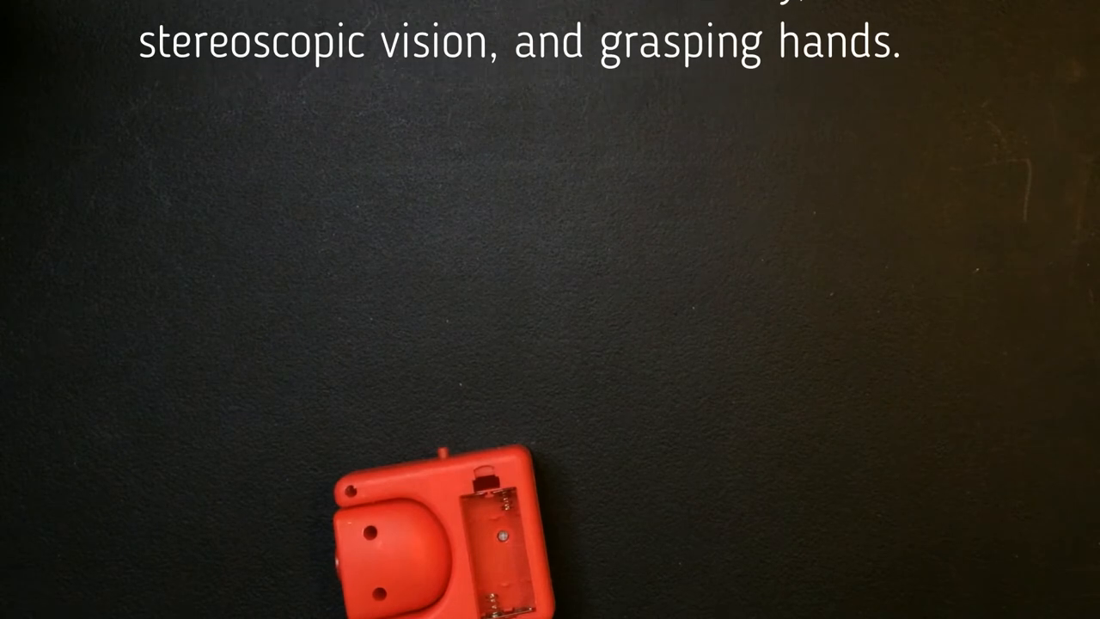